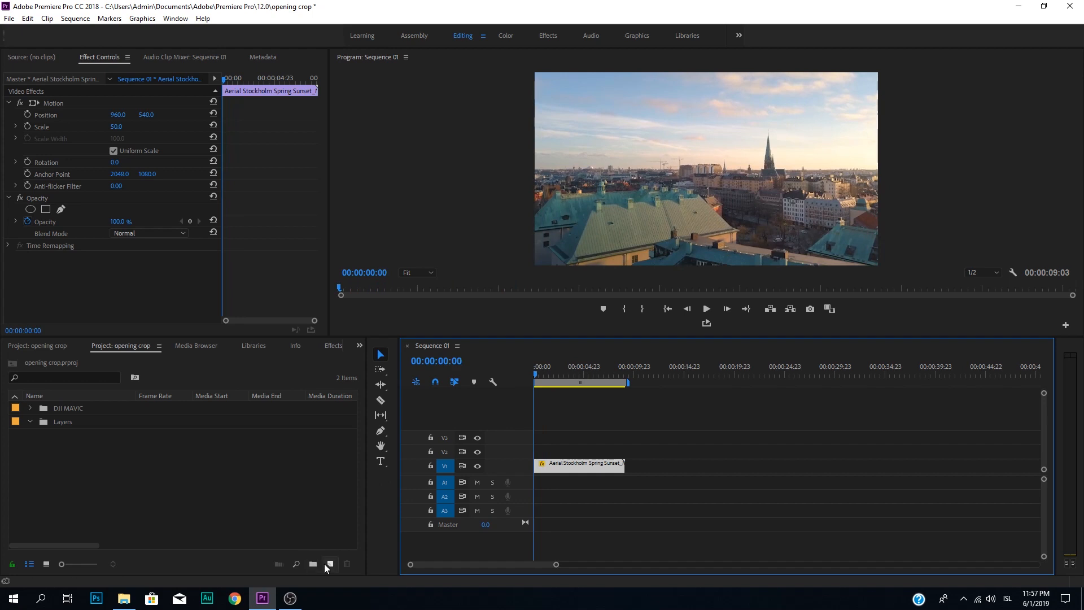
mouse_move(328, 564)
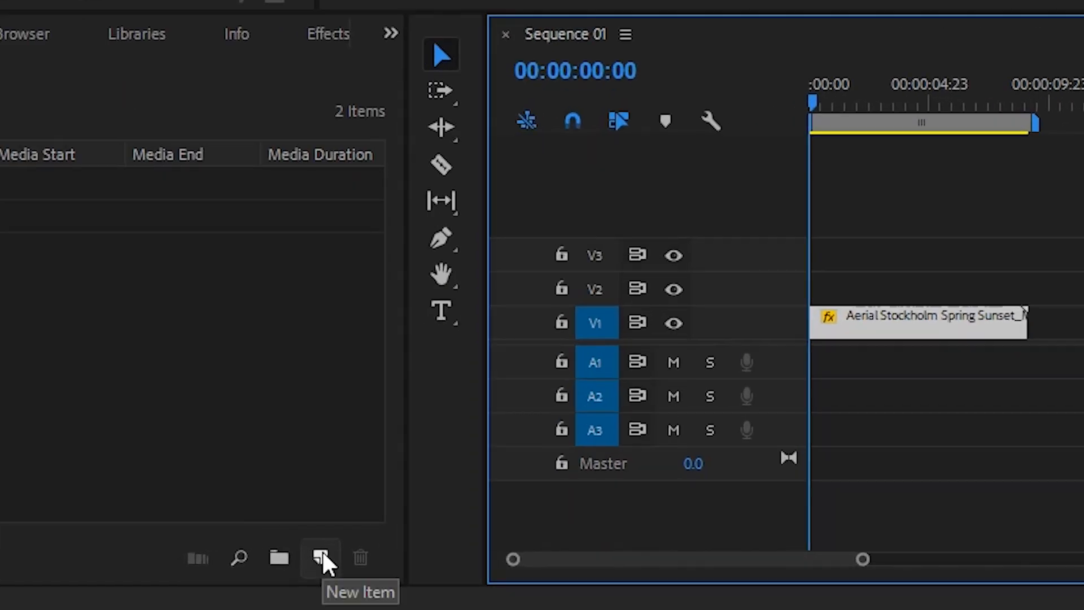
Create a new full-HD adjustment layer from the Project panel's New Item list
click(319, 558)
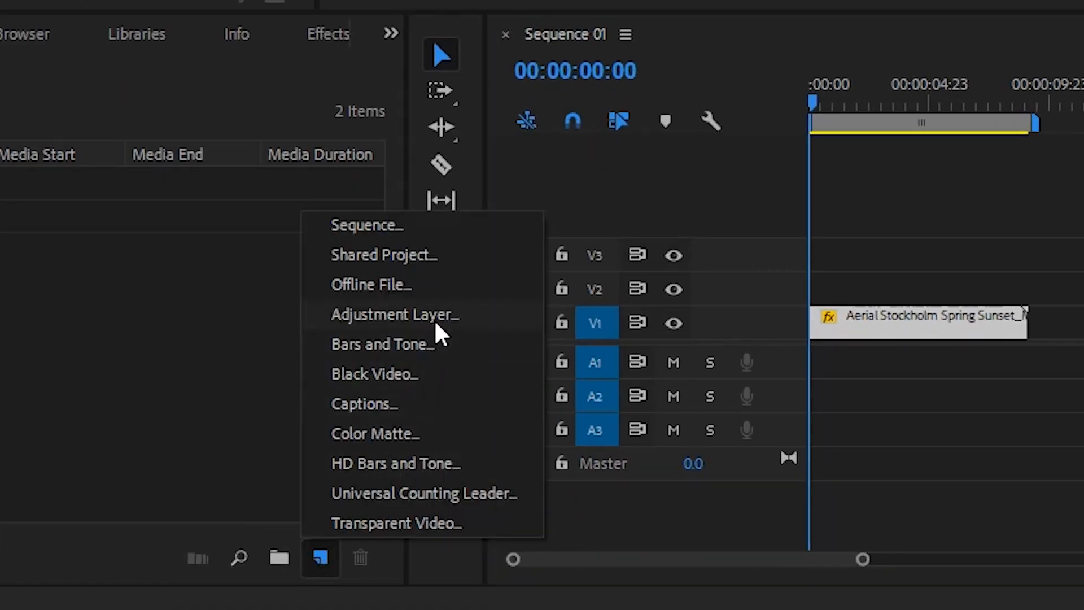
click(395, 315)
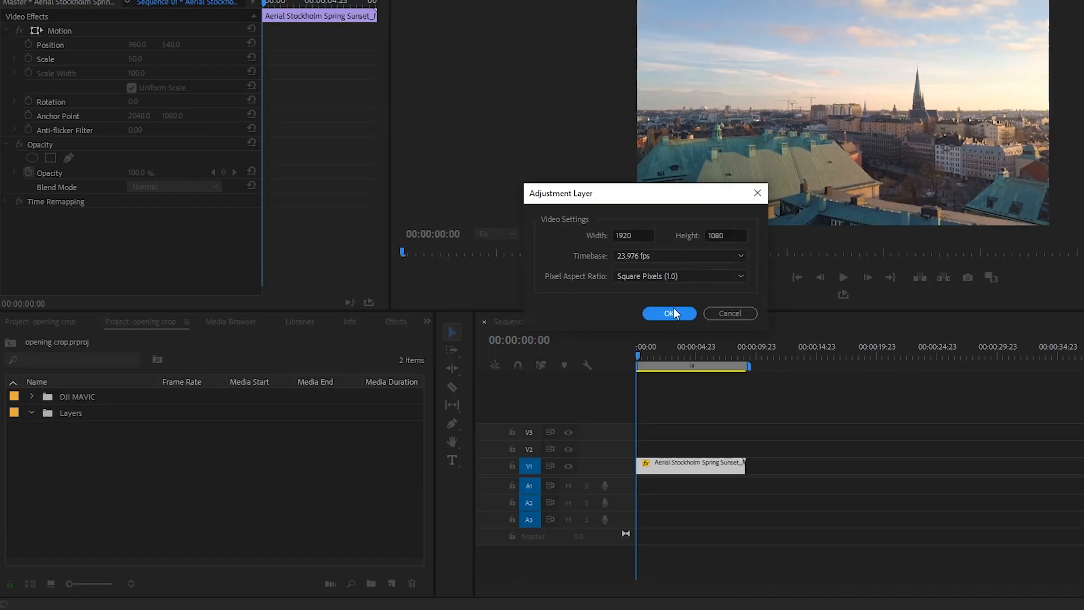
click(669, 313)
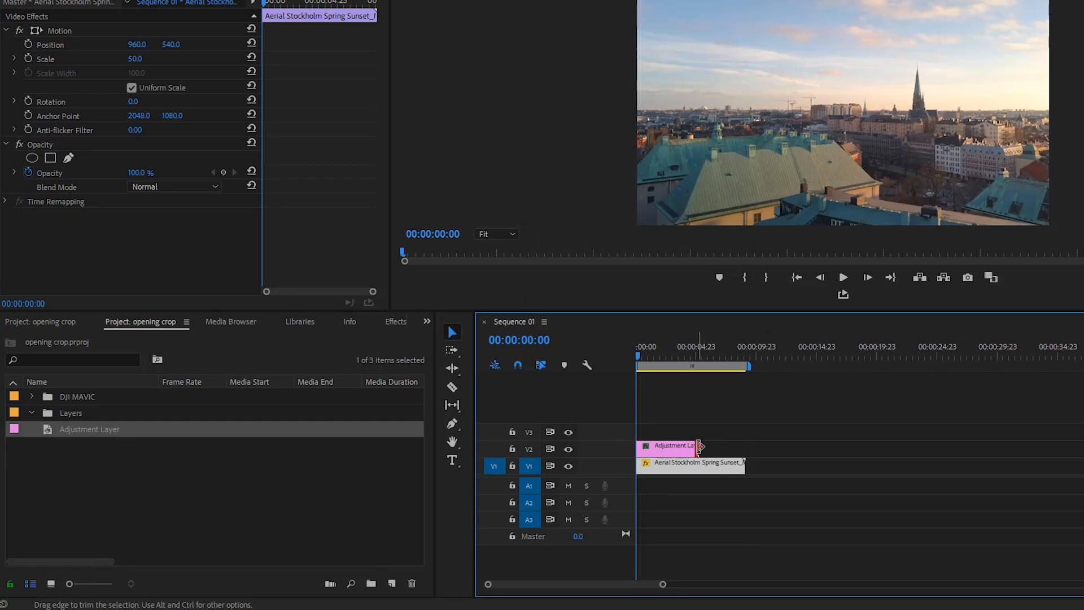
Apply the Crop effect to the adjustment layer and view it in Effect Controls
click(678, 445)
text(crop)
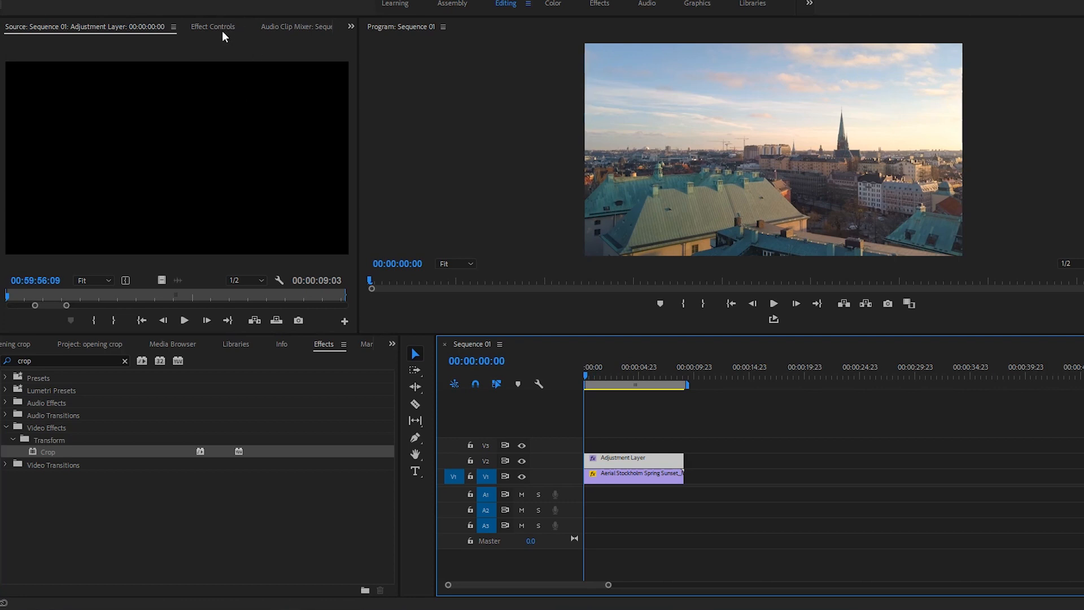
click(213, 26)
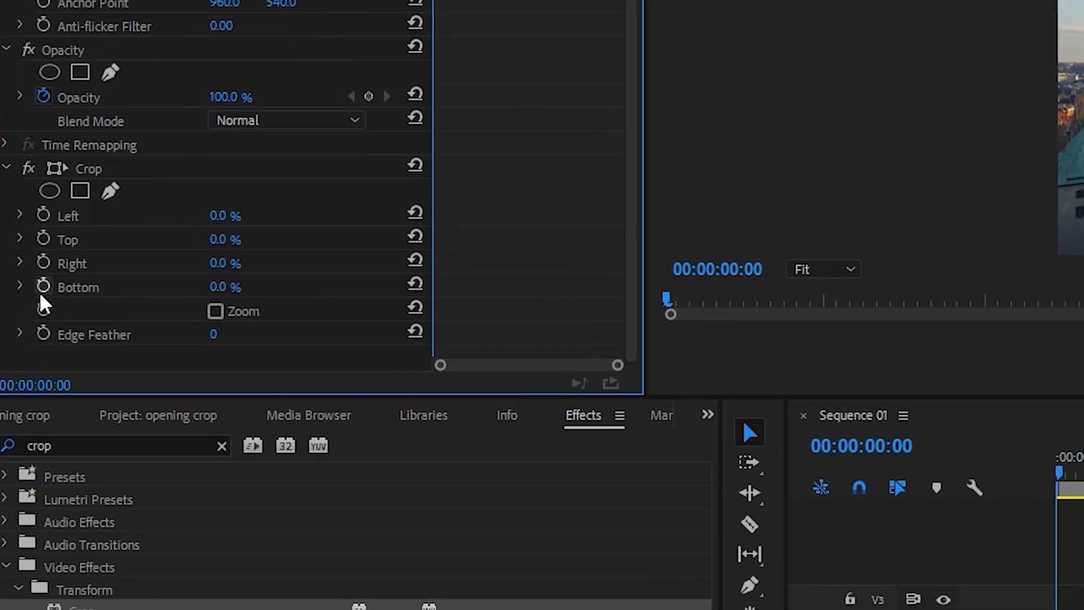
Keyframe Top and Bottom crop from 50% at 00:00 to 0% at about 3:03
click(77, 287)
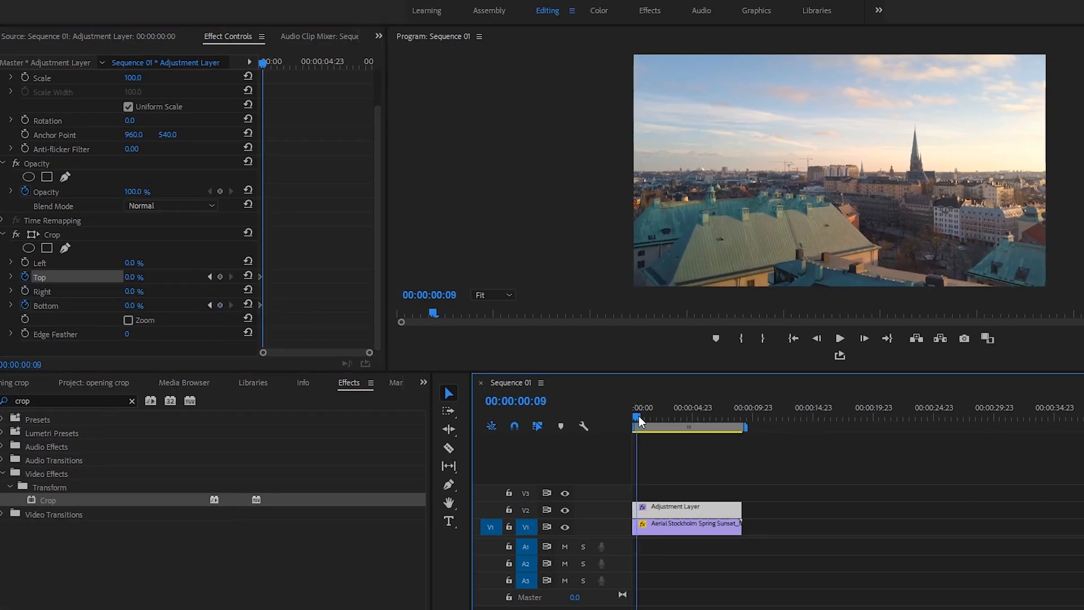
click(636, 417)
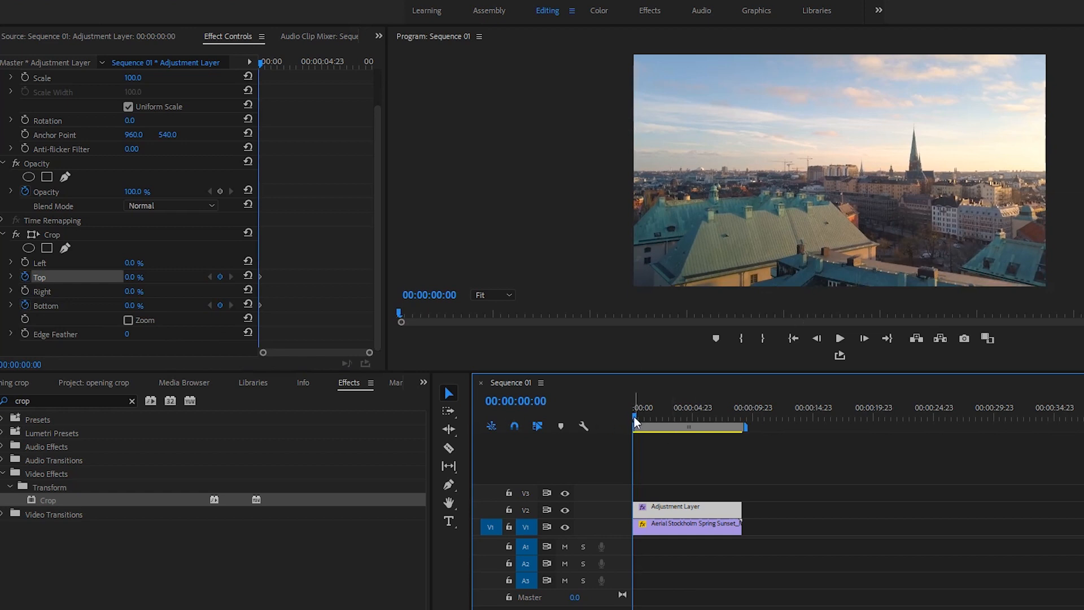
click(652, 421)
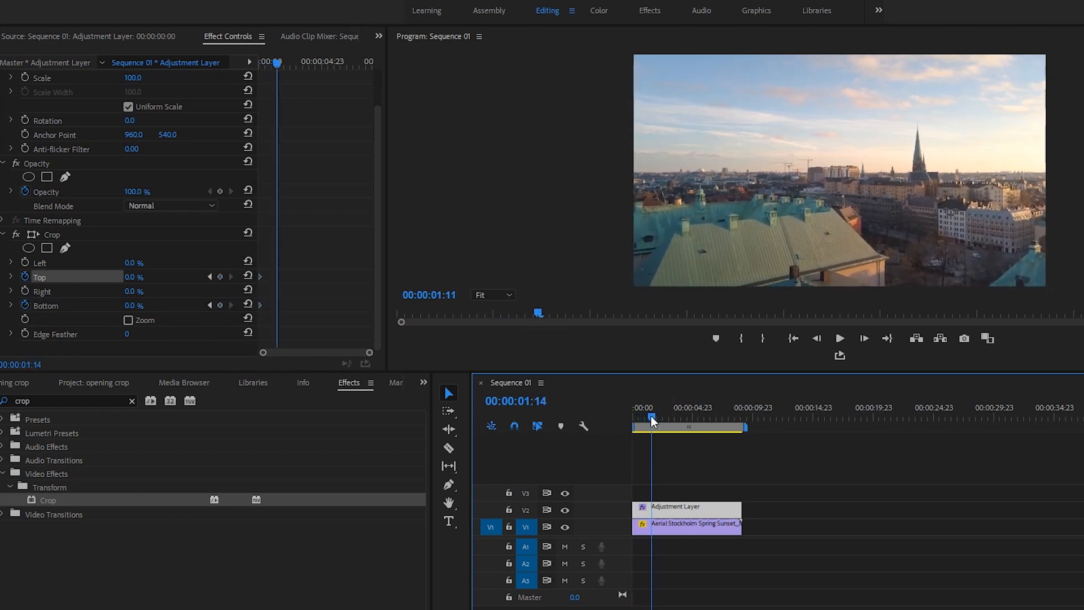
click(633, 406)
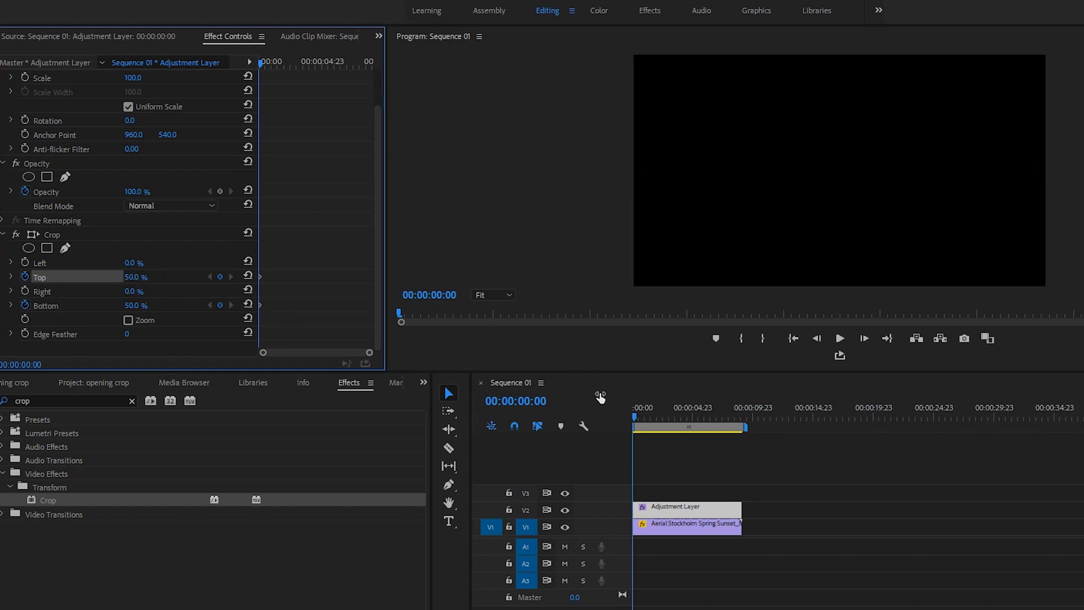
click(643, 408)
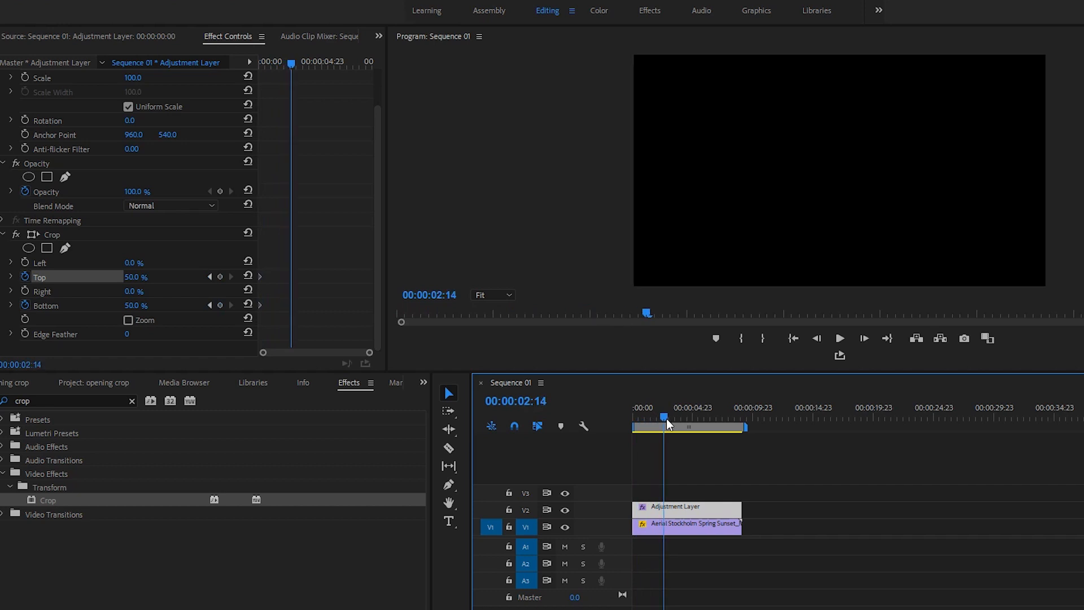
click(669, 420)
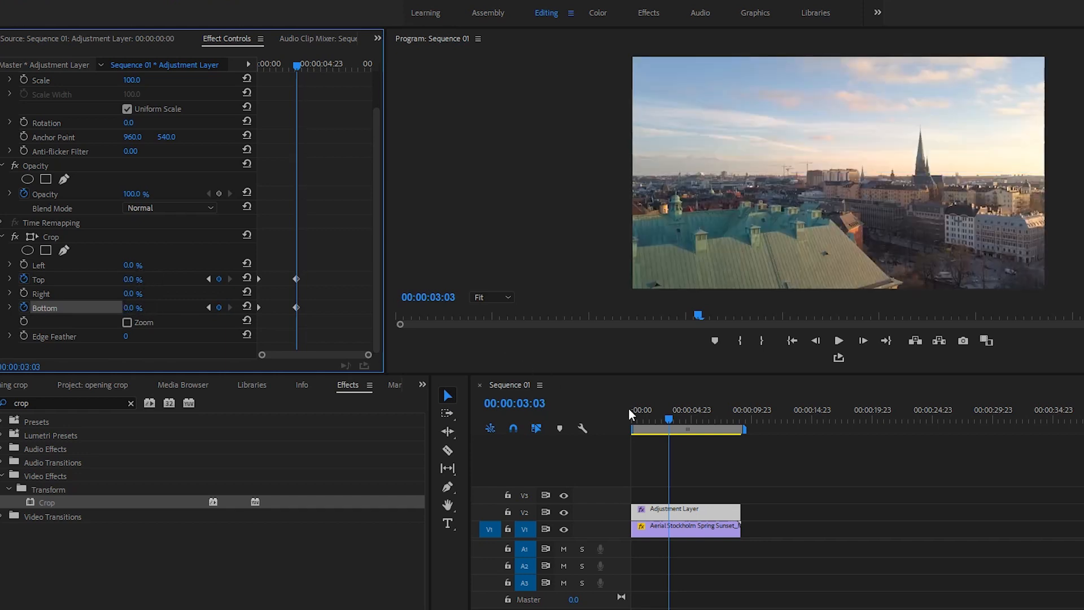
click(838, 340)
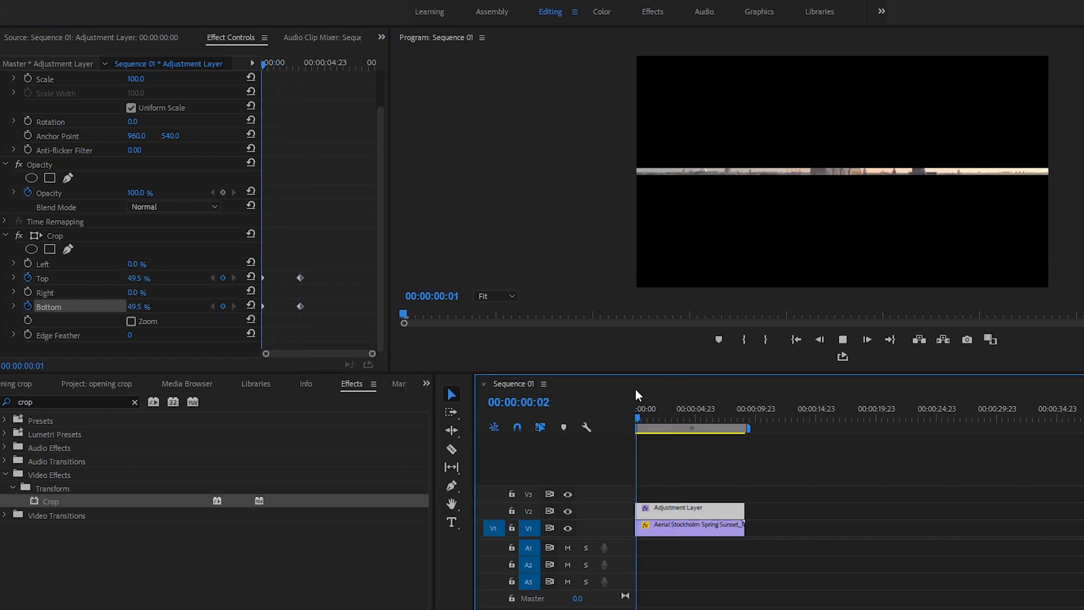
click(660, 417)
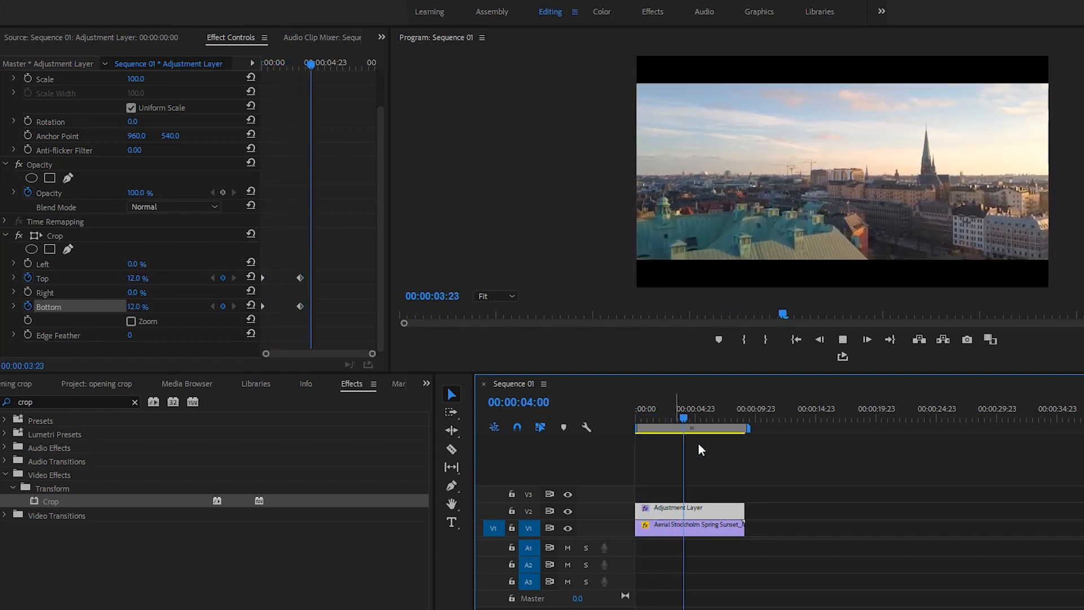
click(633, 408)
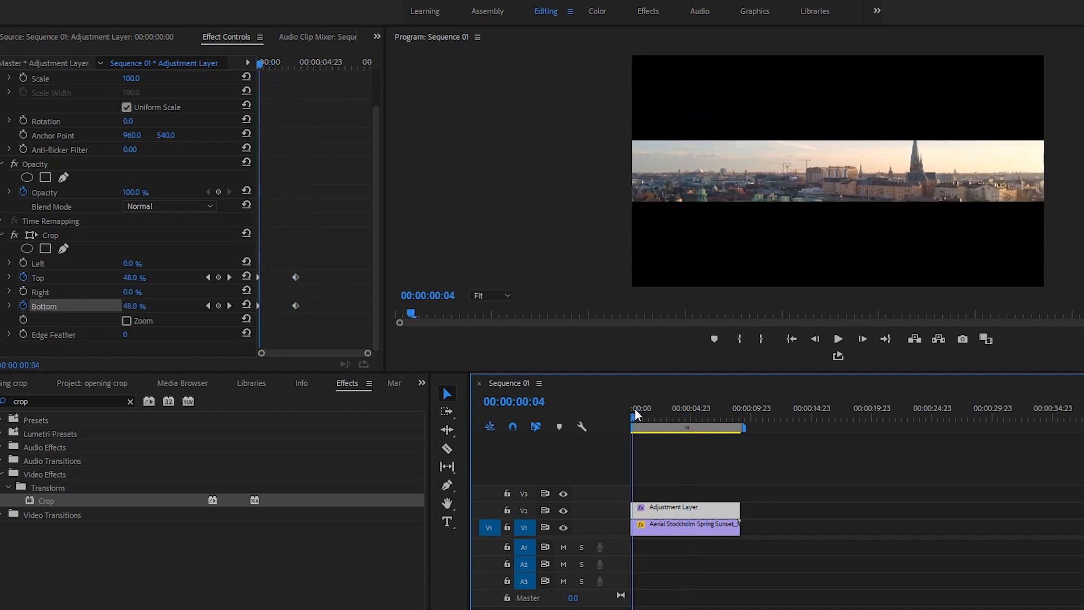
click(837, 339)
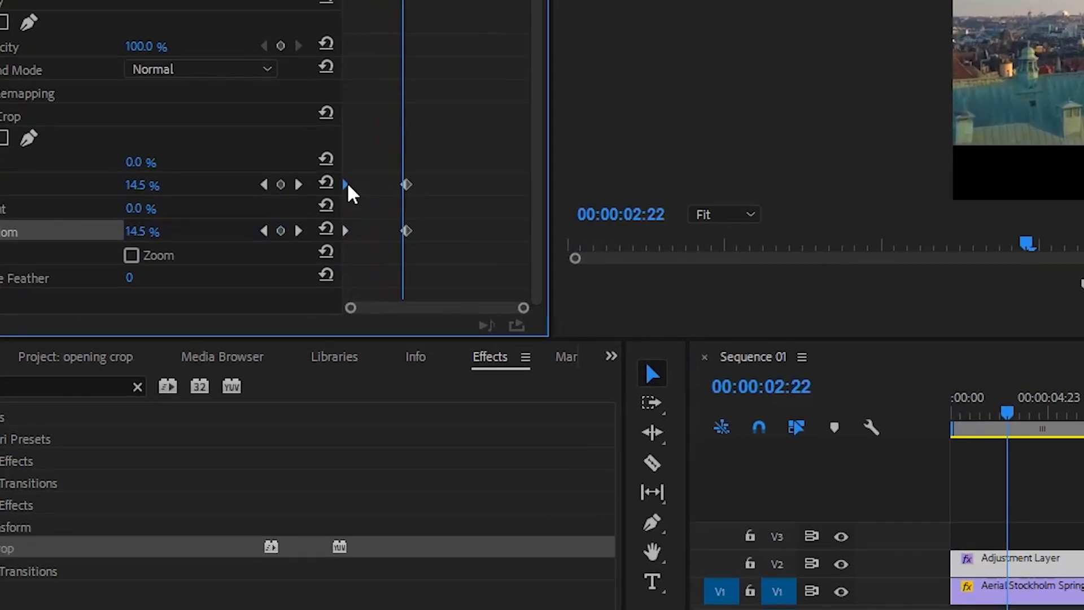
Set the first crop keyframe to Ease Out and the second to Bezier interpolation
right_click(406, 184)
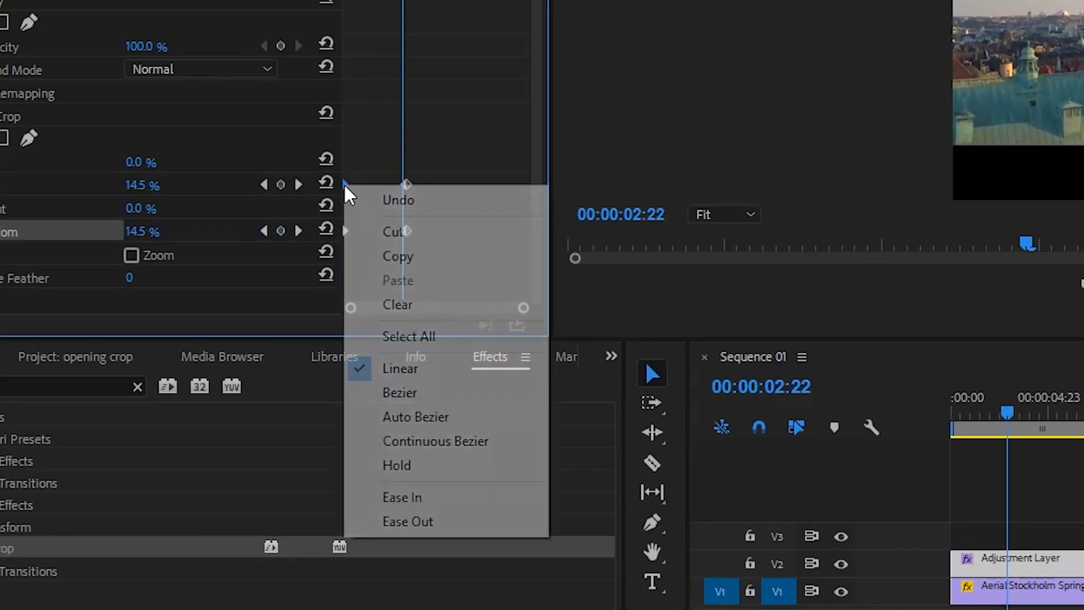
mouse_move(434, 527)
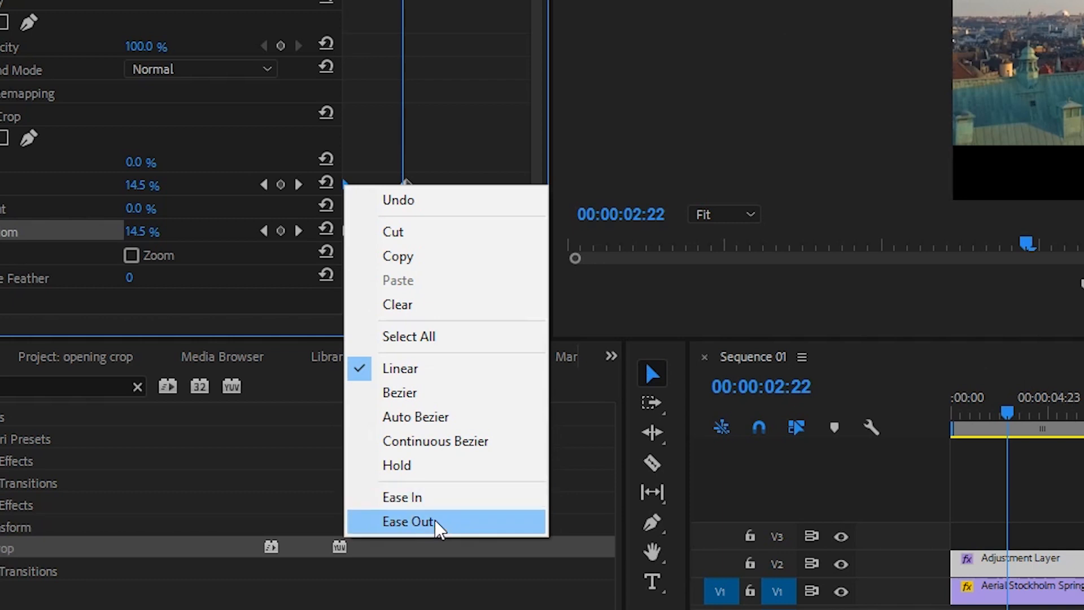
click(408, 522)
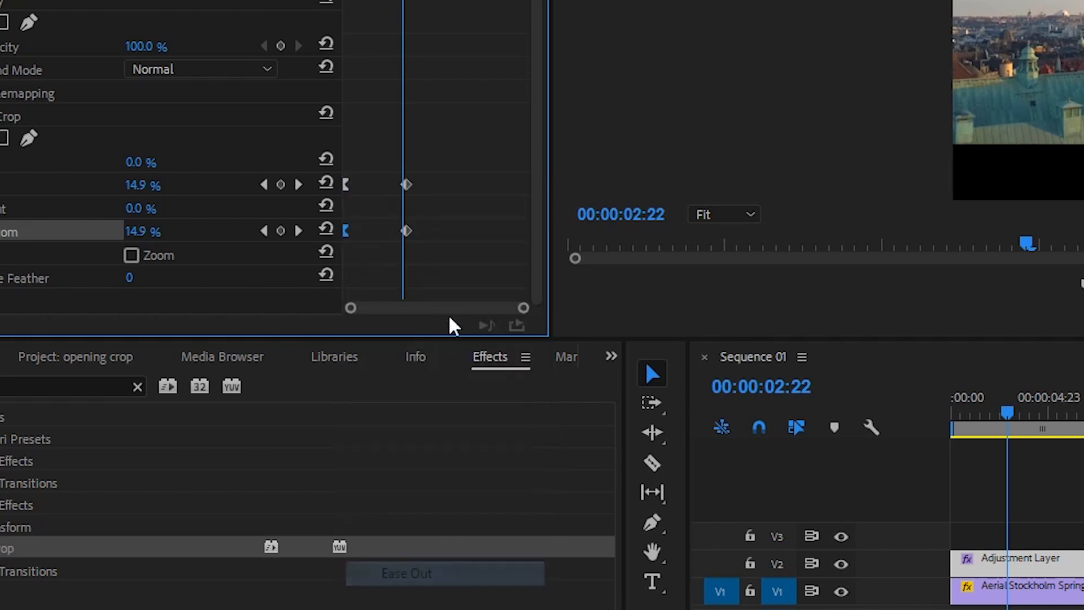
right_click(407, 230)
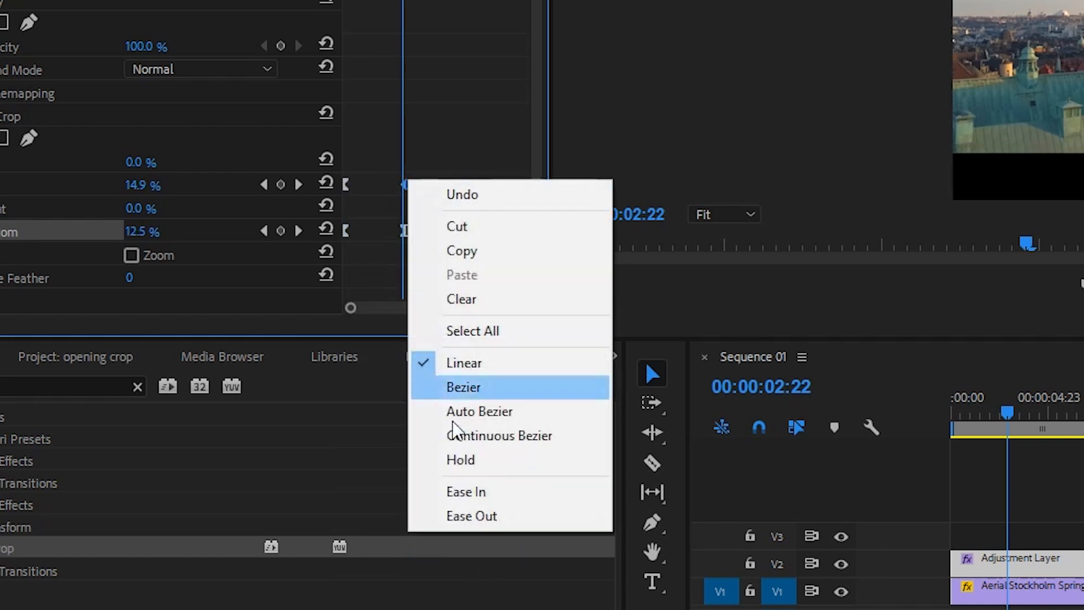
click(463, 387)
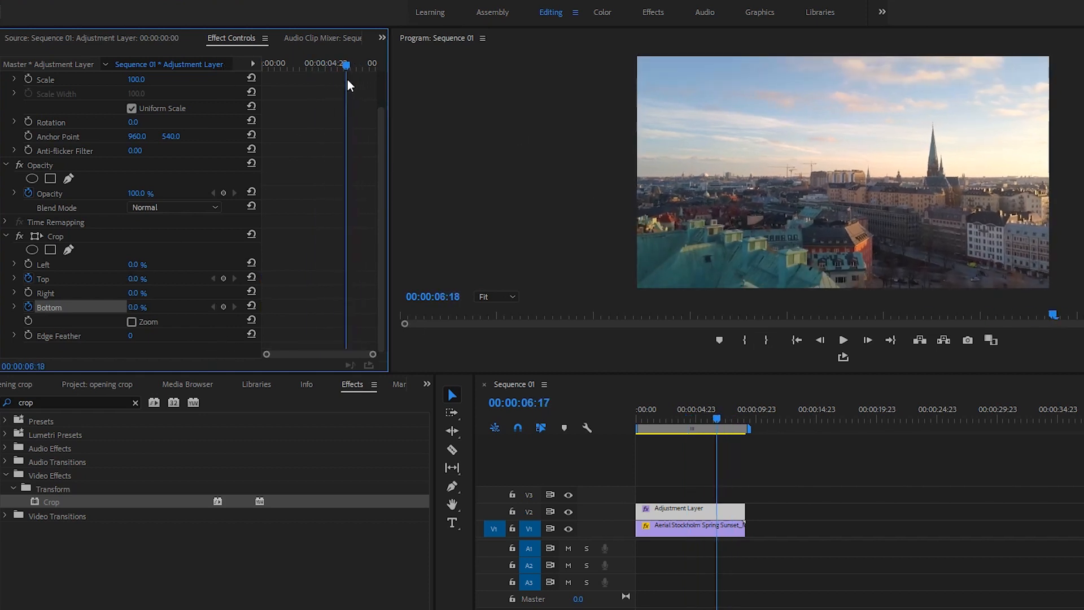
Add Top and Bottom crop keyframes near the clip's end so the bars close again
drag(345, 63, 371, 63)
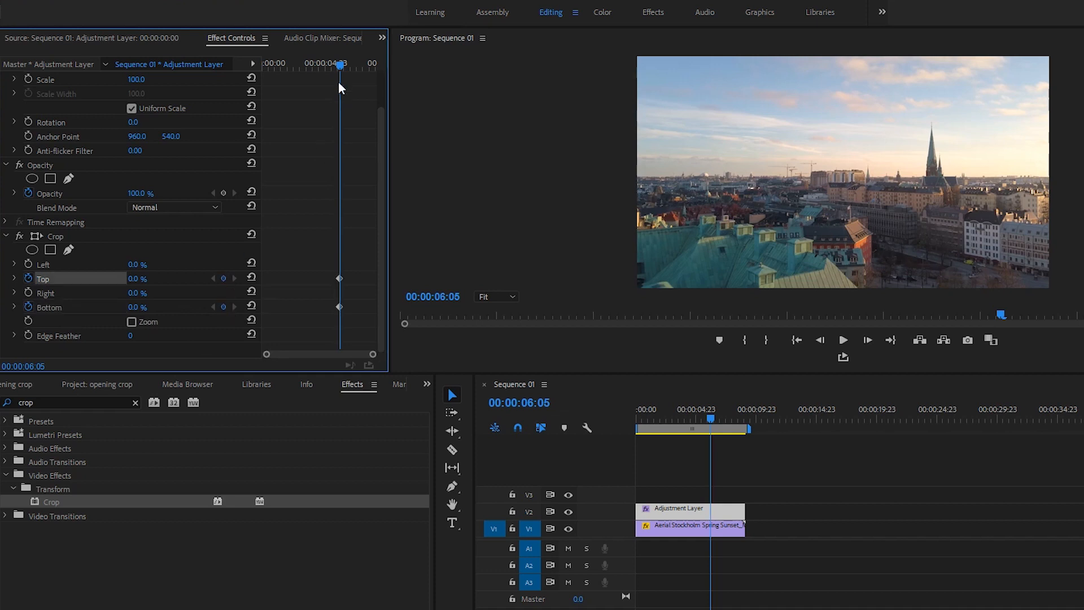
drag(340, 64, 372, 63)
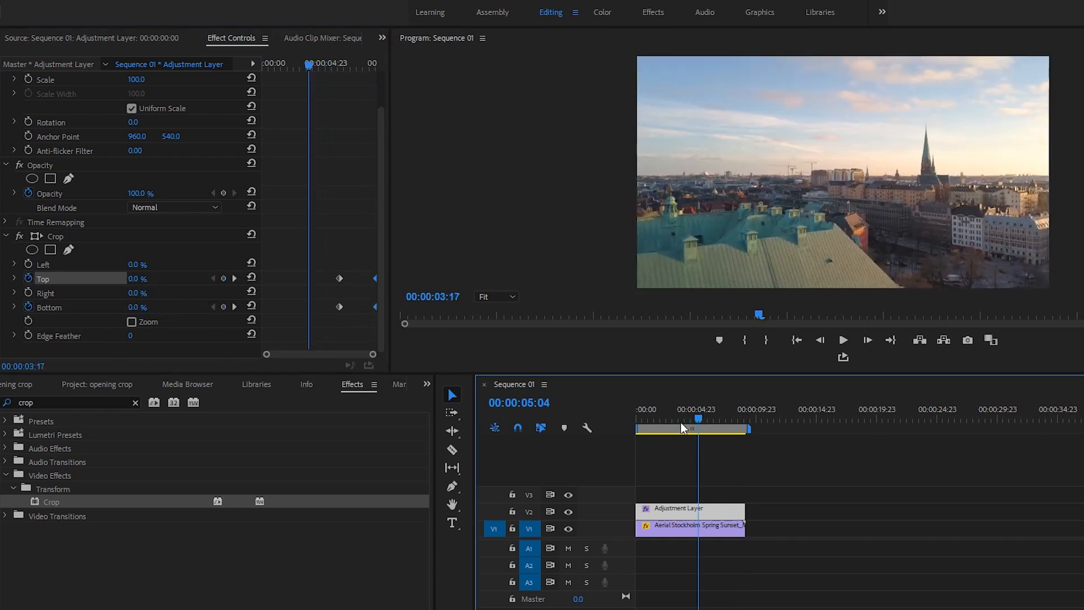
click(842, 340)
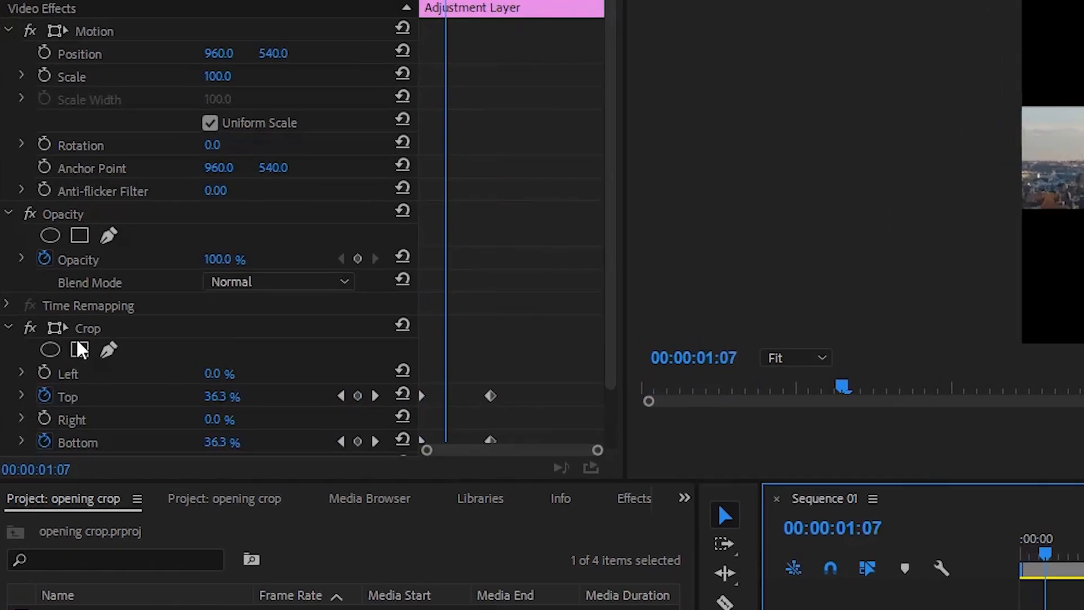
Choose Save Preset for the Crop effect, bringing up the Save Preset dialog
right_click(88, 328)
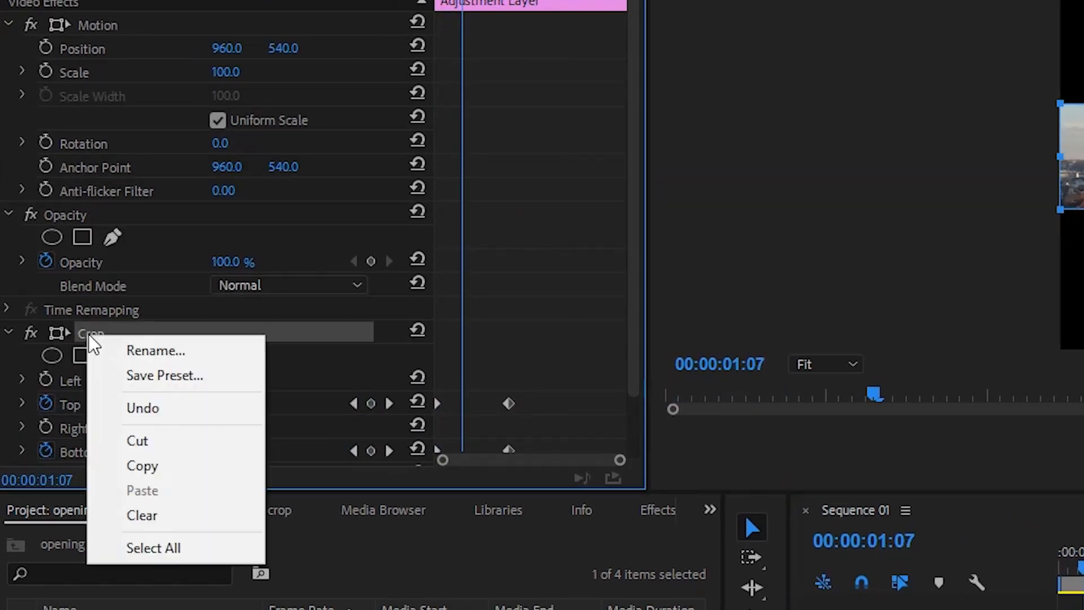
click(165, 375)
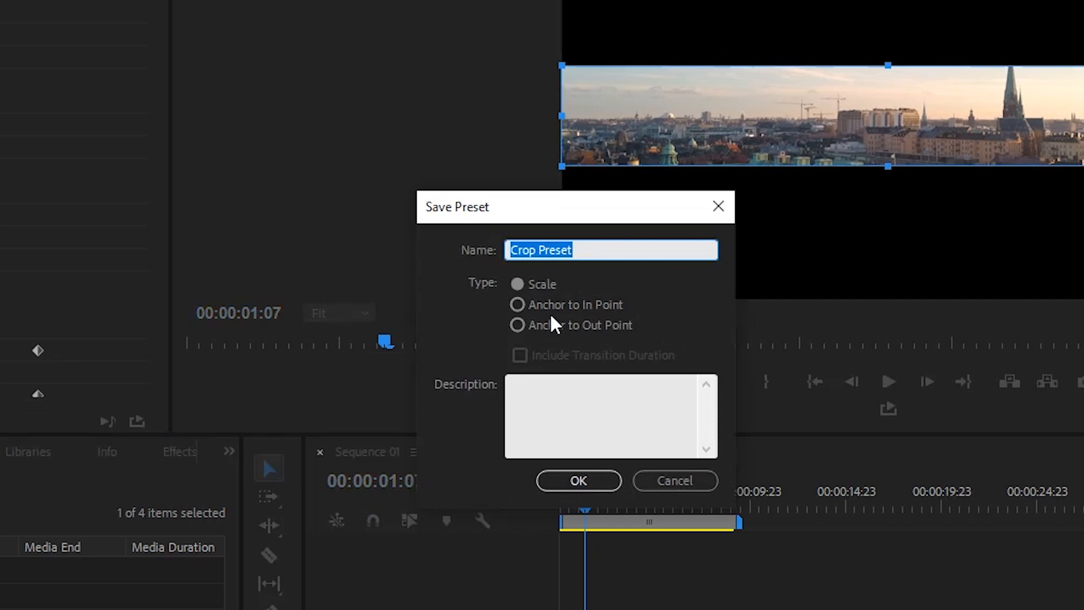
mouse_move(561, 319)
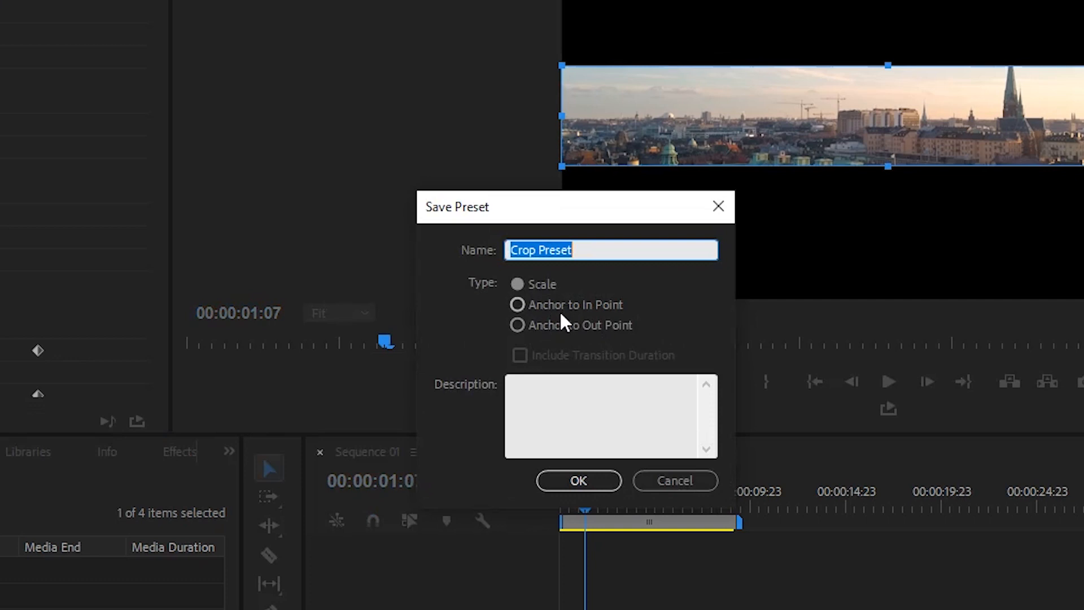